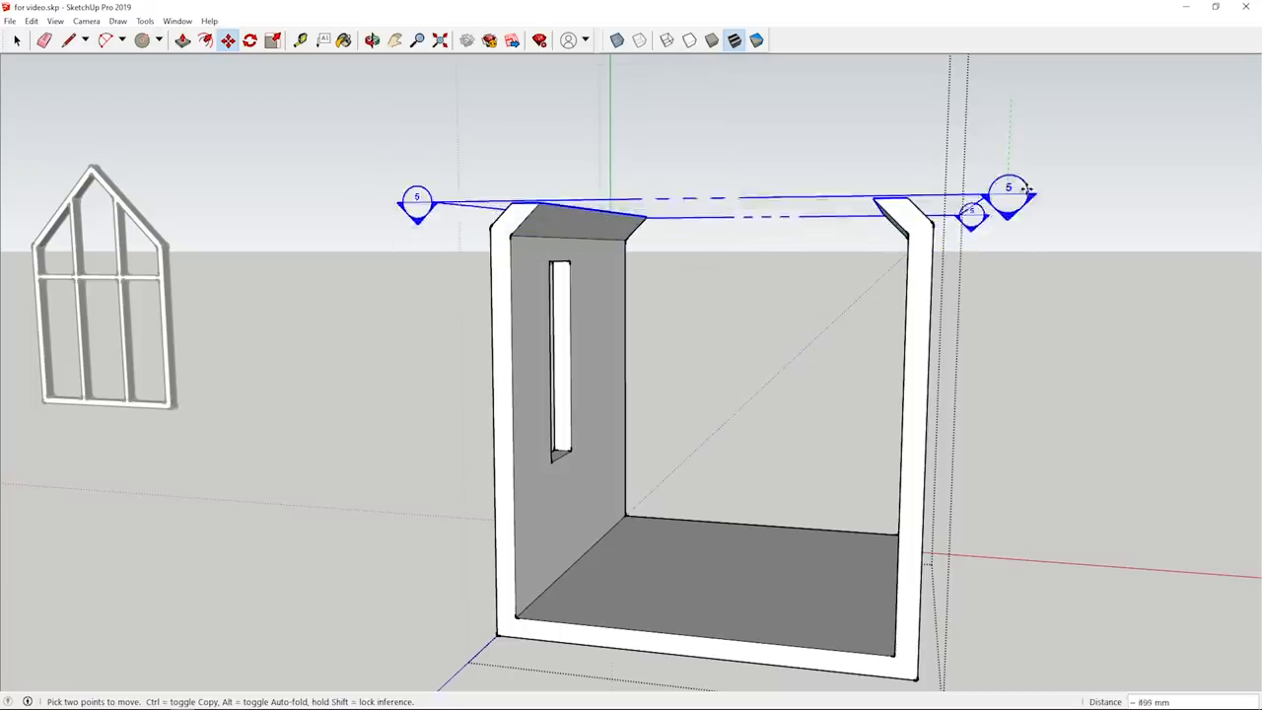
- Lift the frame's top edge upward along the blue axis into a gabled roof peak
drag(1009, 188, 1013, 55)
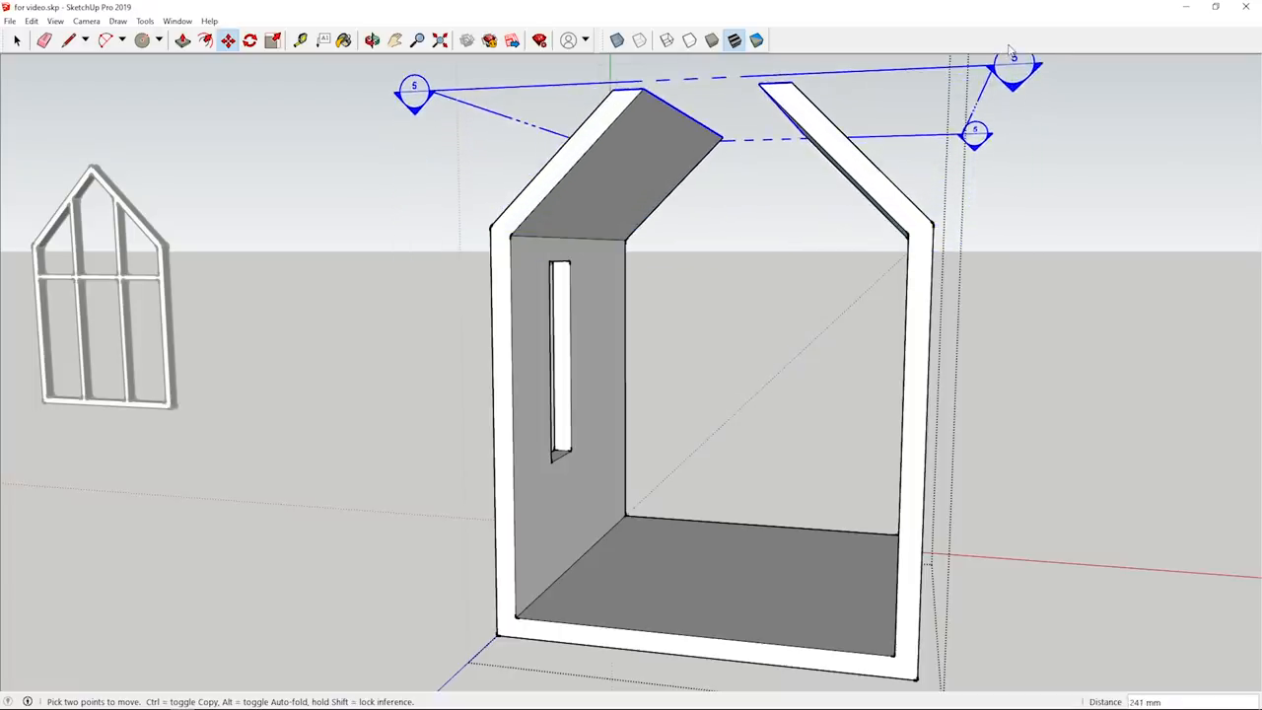